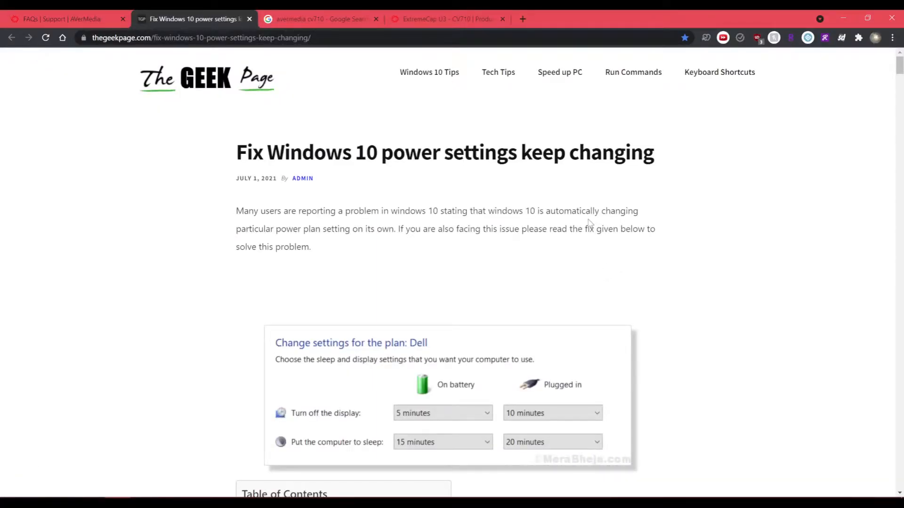
- Read through the power-settings article and launch Power Options via powercfg.cpl from Start
scroll(down, 3)
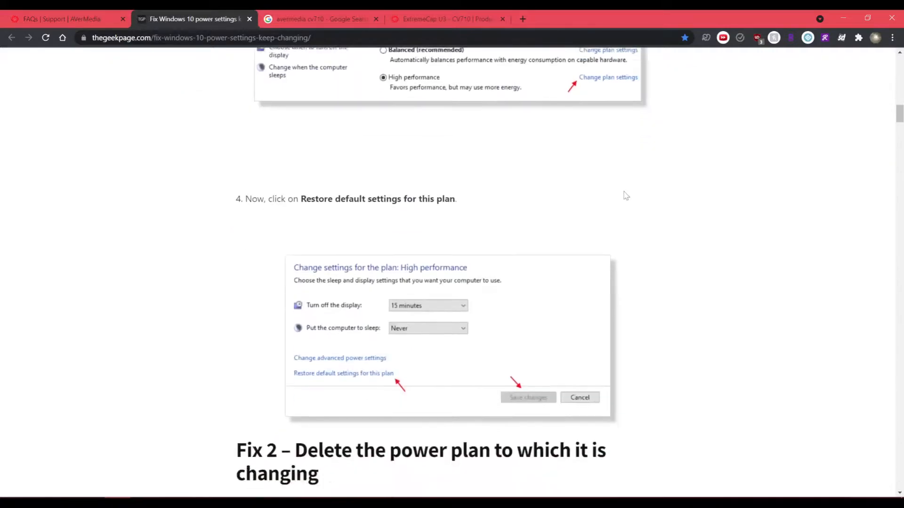
scroll(down, 3)
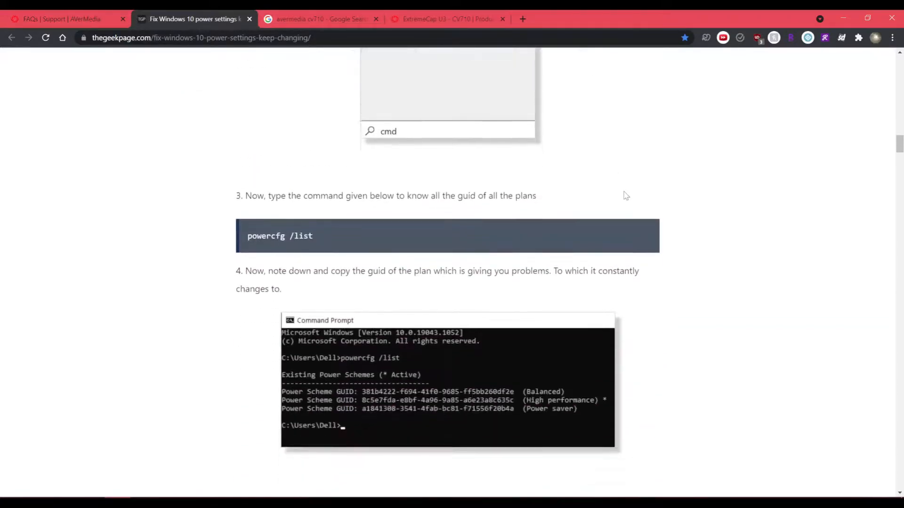
text(powercfg.cpl)
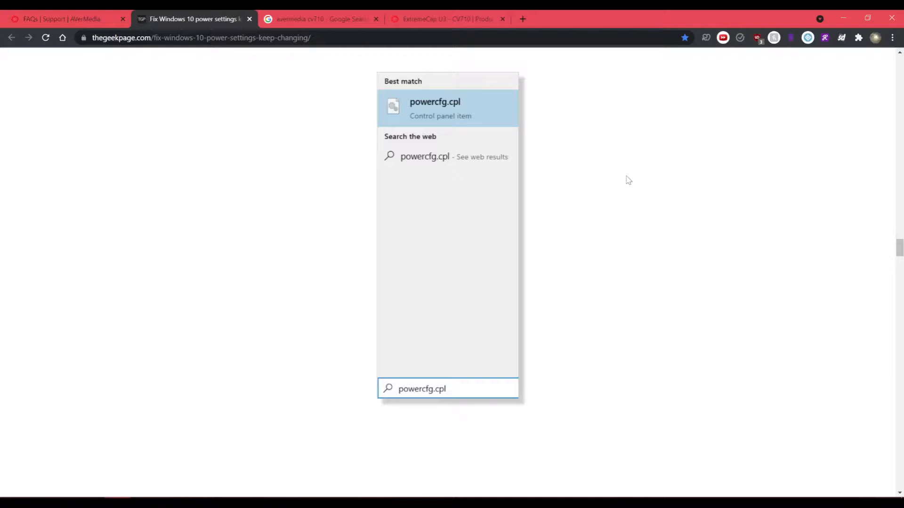
scroll(down, 3)
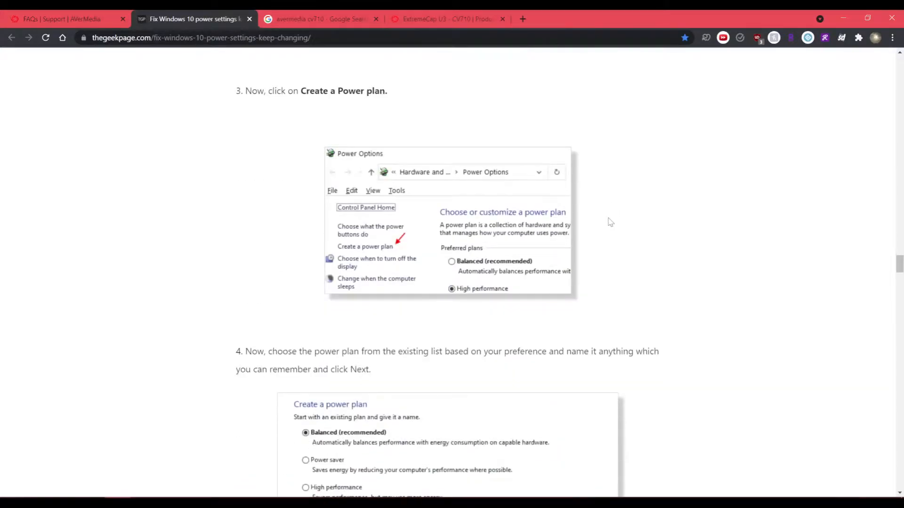
scroll(down, 3)
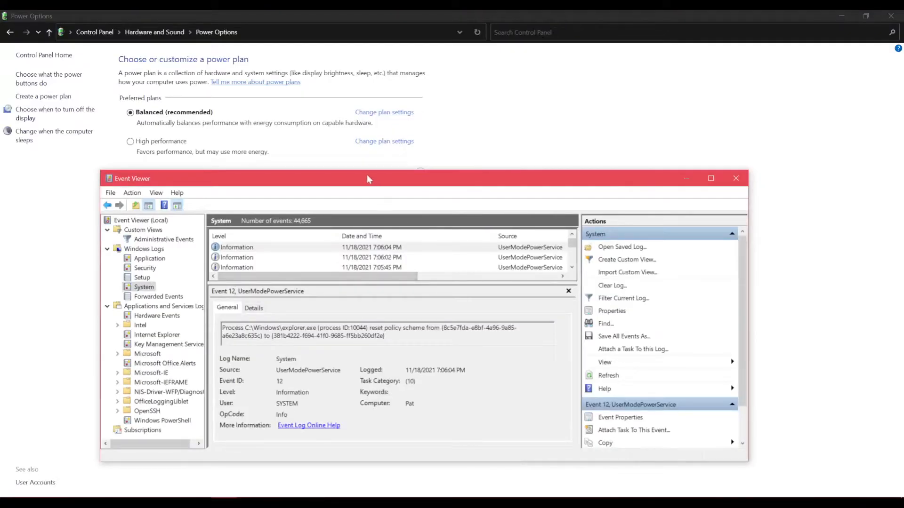
- Reposition the Event Viewer window over Power Options to read Event 12 from UserModePowerService
drag(367, 177, 329, 175)
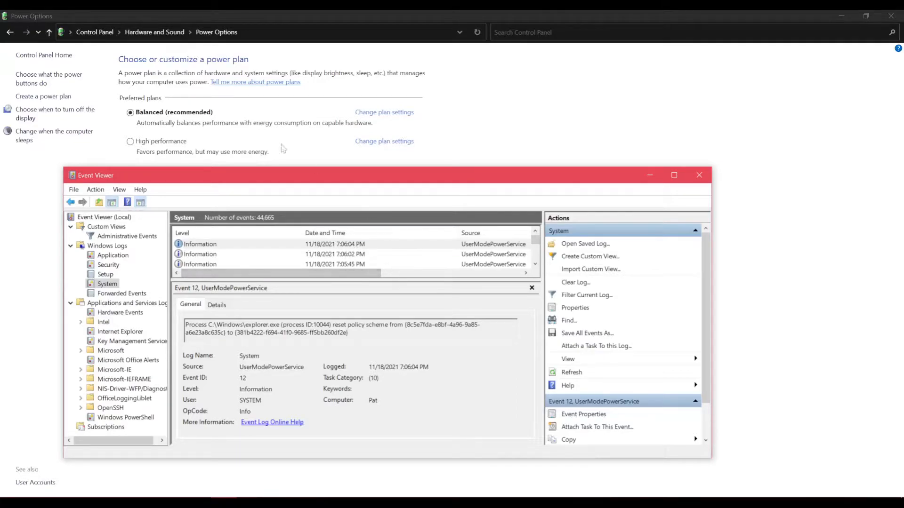
mouse_move(175, 154)
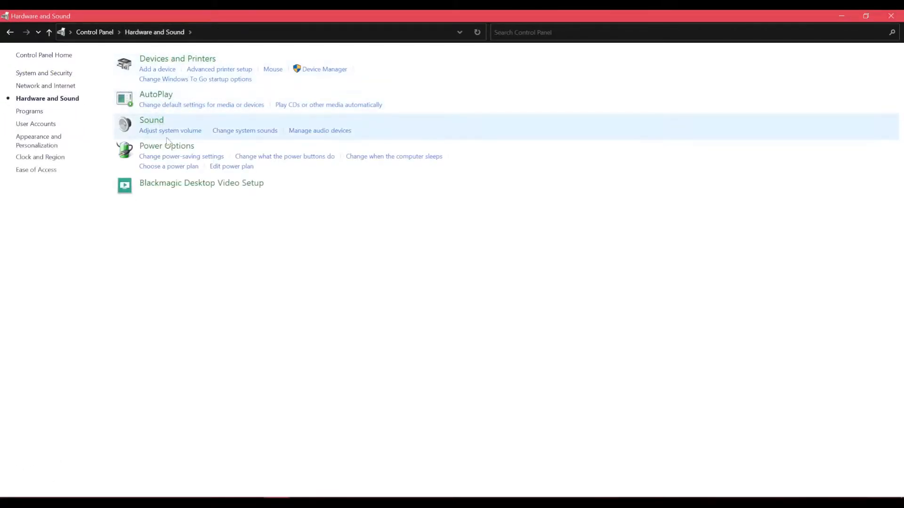
click(167, 146)
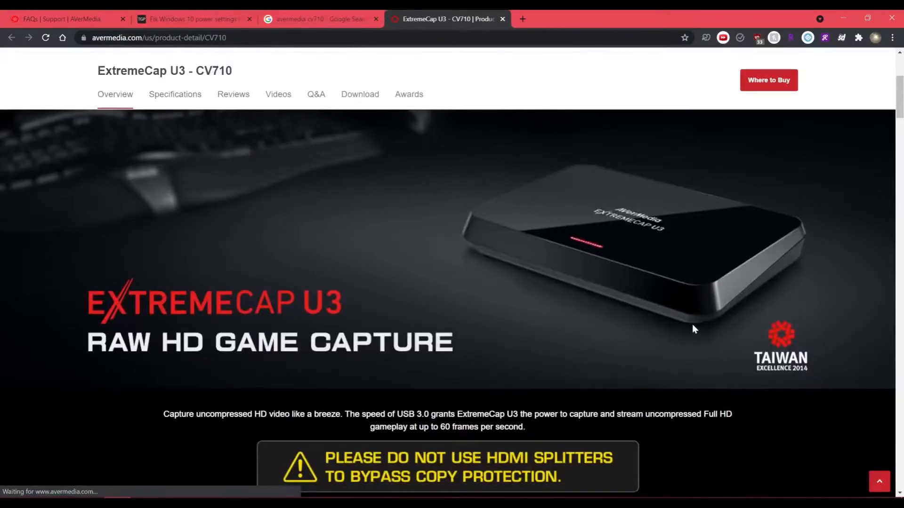
mouse_move(718, 401)
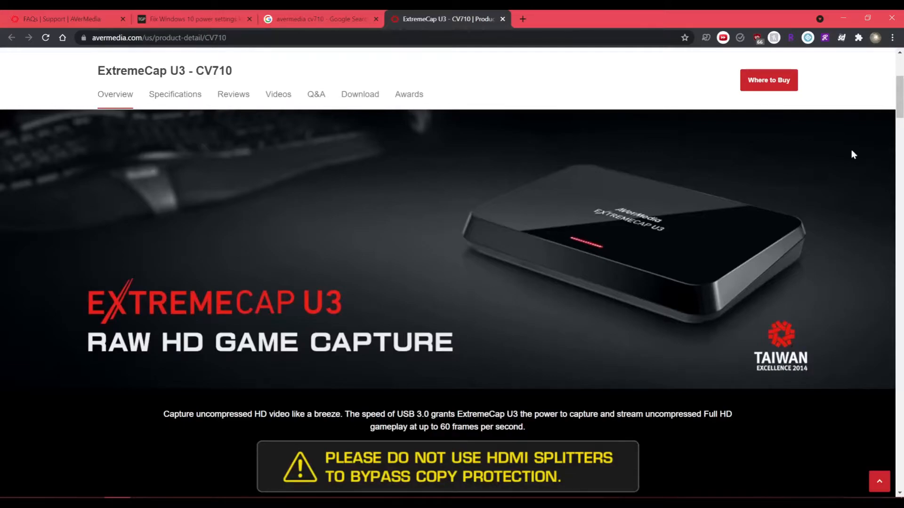
mouse_move(668, 193)
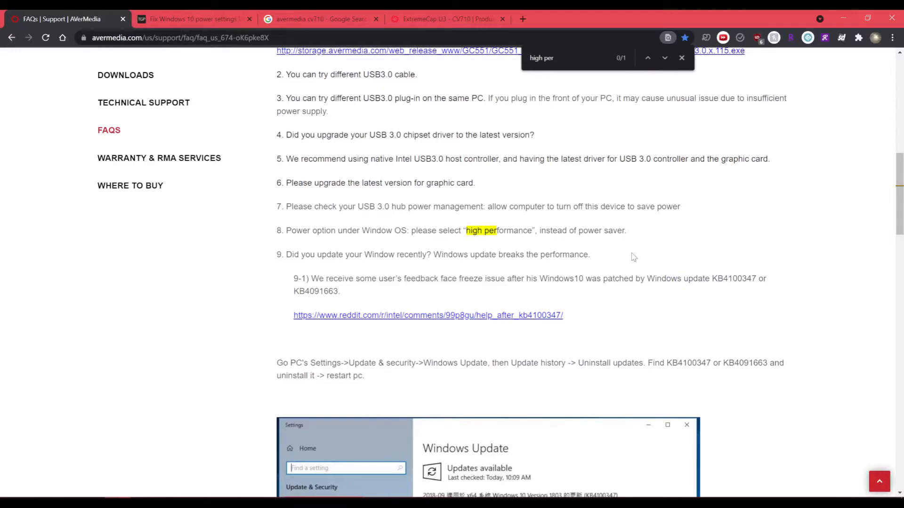
- Return to the geekpage article and scroll to Fix 2, the Group Policy gpedit fix
click(193, 18)
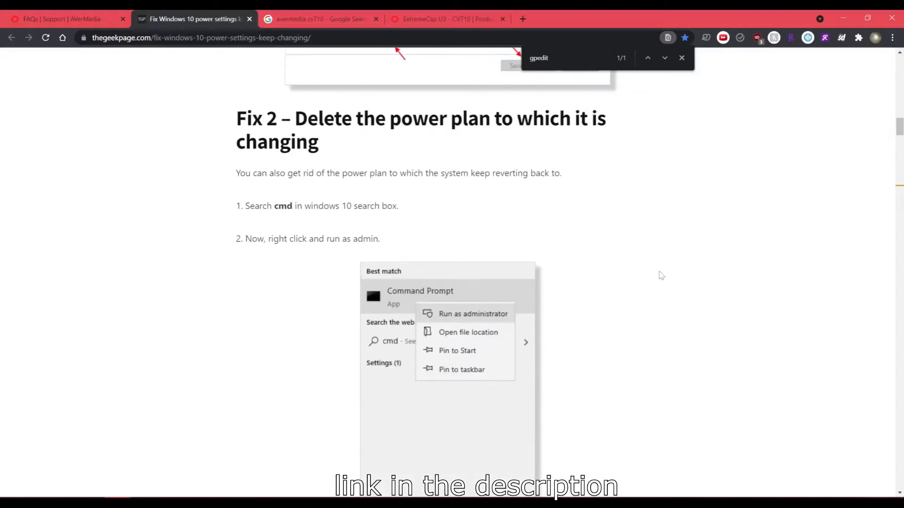
scroll(down, 3)
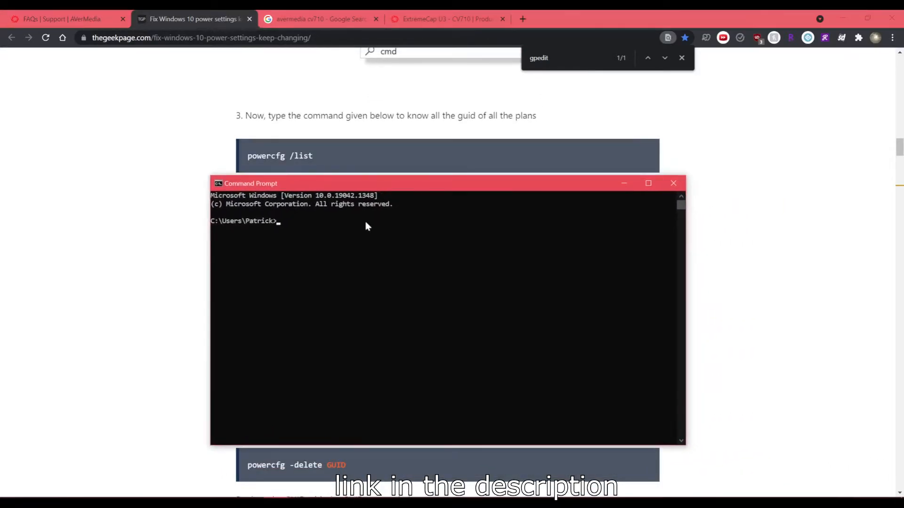
- Run powercfg /list and copy the Balanced plan's GUID from the scheme list
text(powercfg /list)
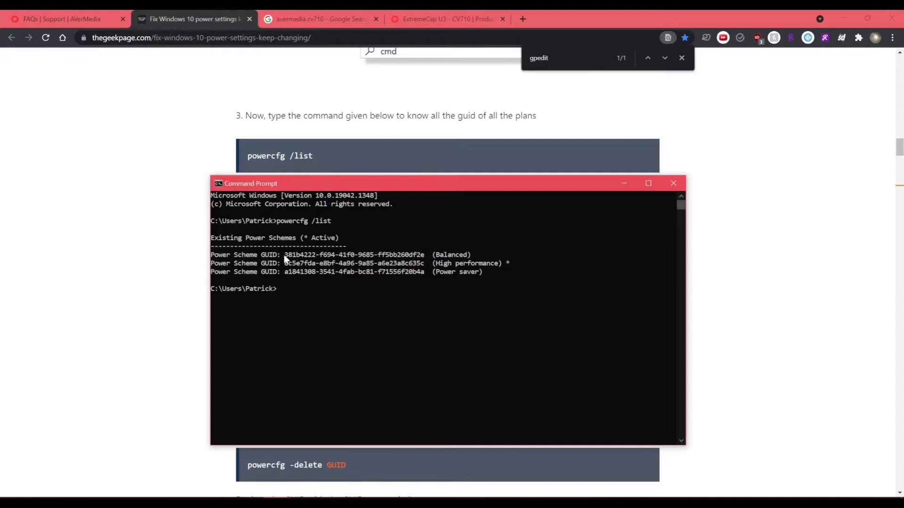
drag(283, 254, 392, 264)
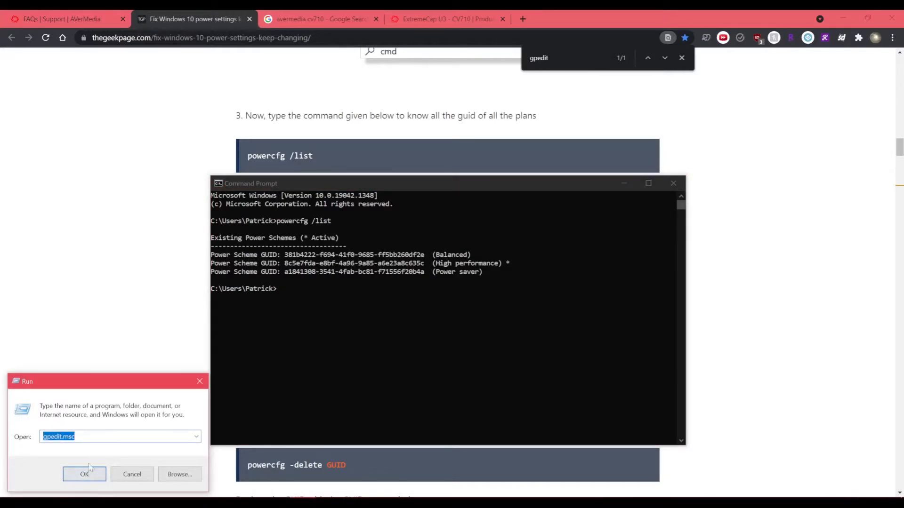
- Under System > Power Management, enable 'Specify a custom active power plan' with the Balanced GUID
click(84, 473)
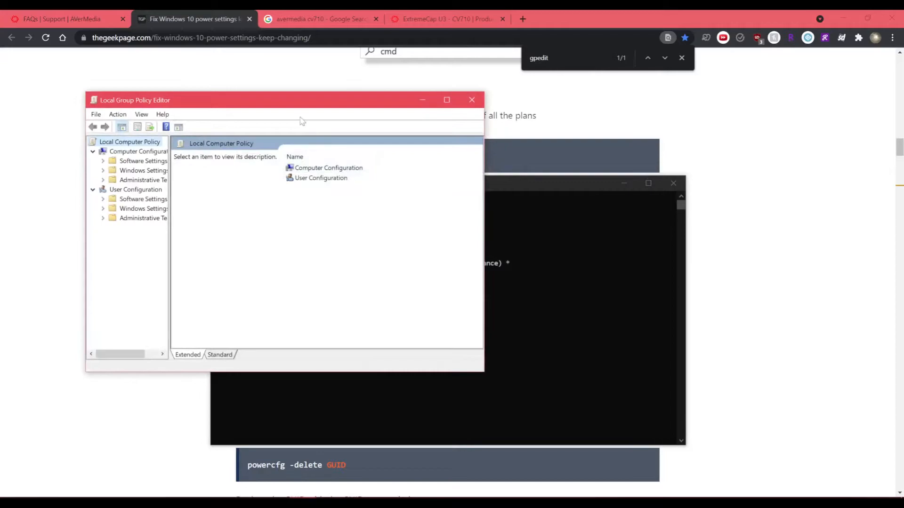
click(446, 100)
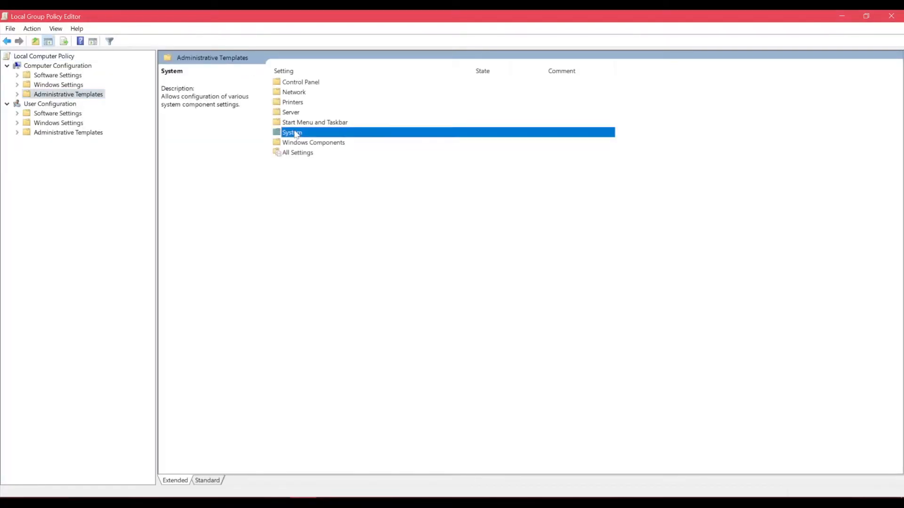
double_click(292, 132)
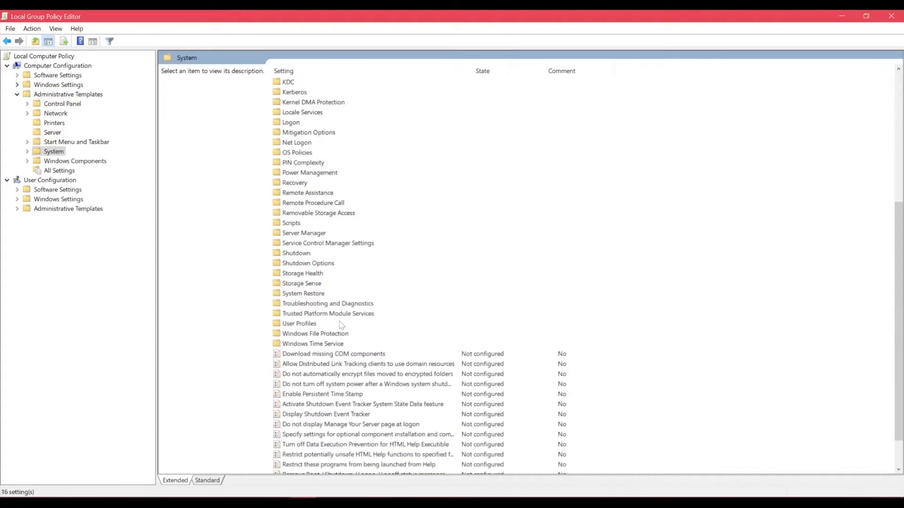
click(310, 172)
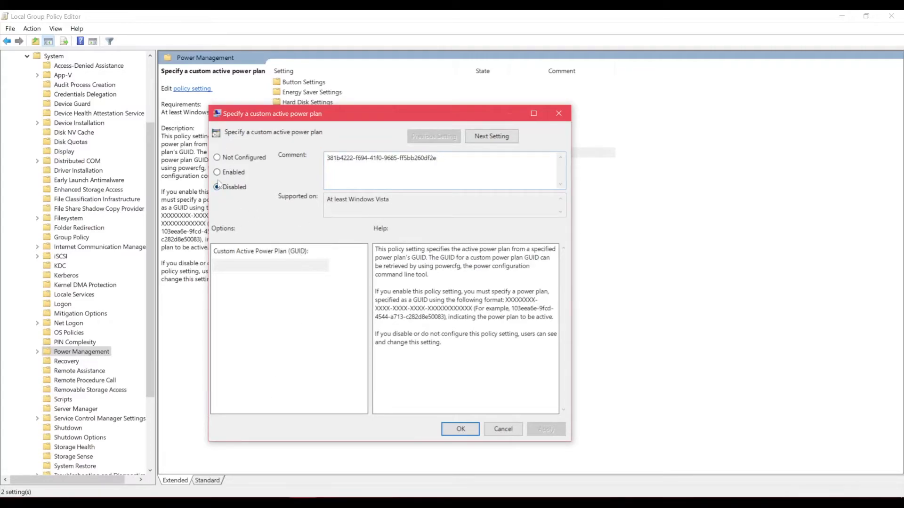
click(217, 172)
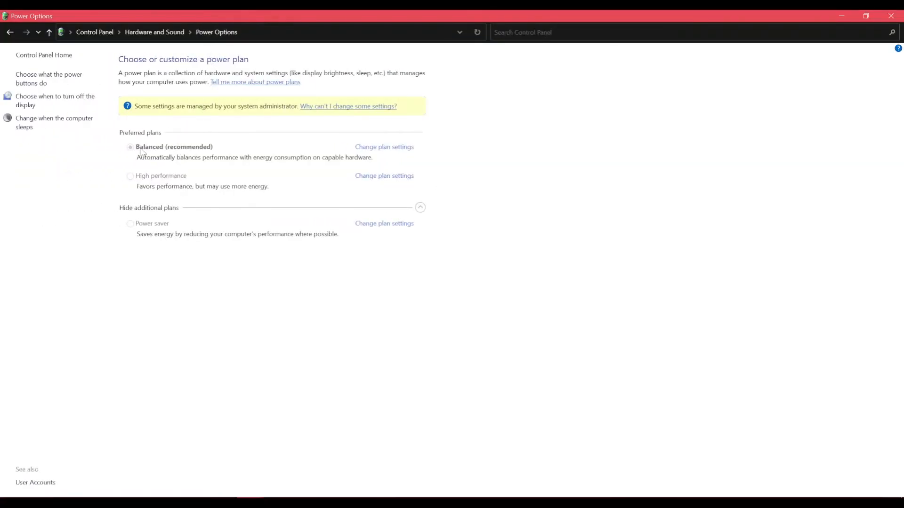
mouse_move(241, 153)
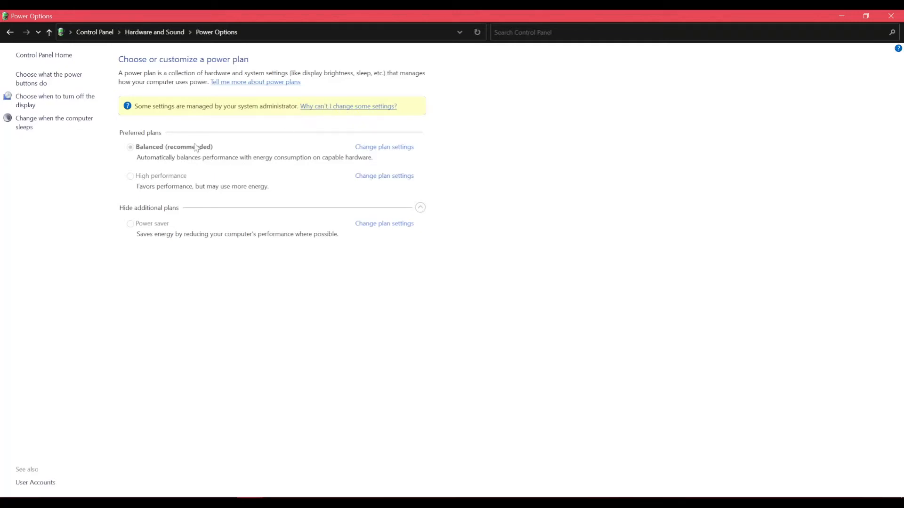
mouse_move(483, 228)
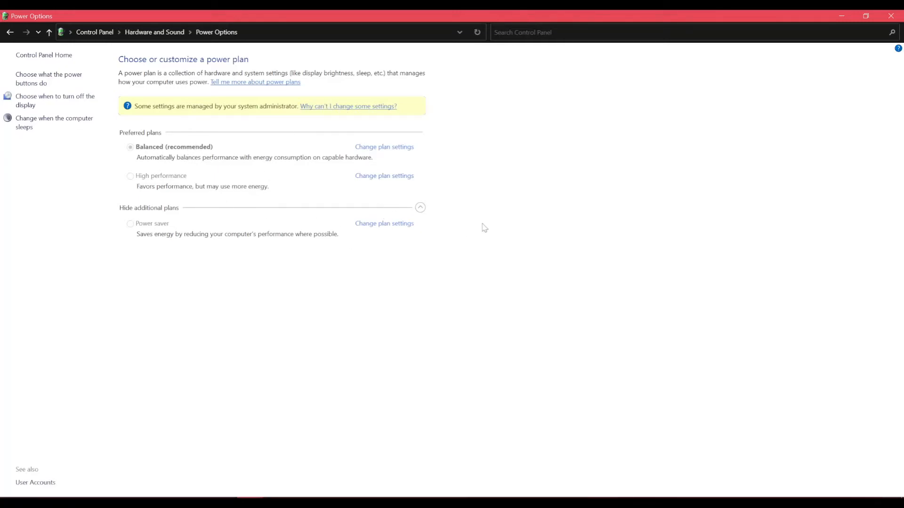
mouse_move(280, 481)
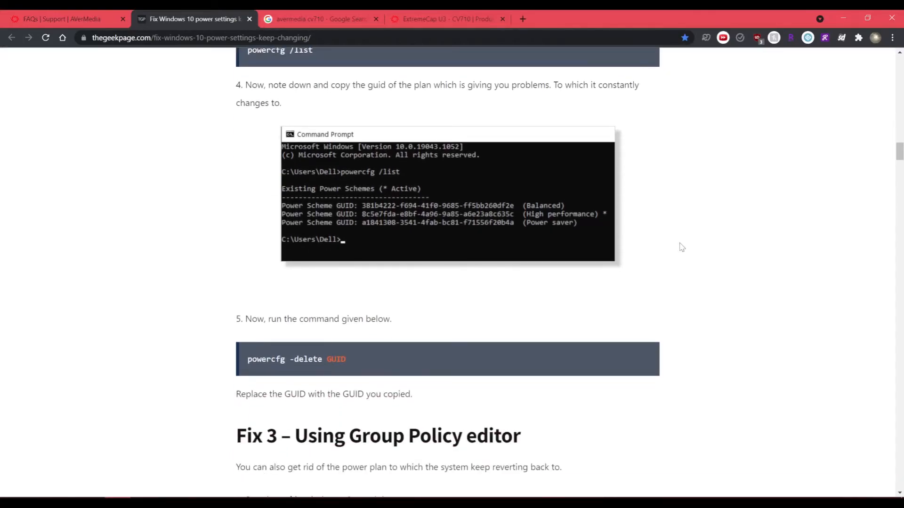
scroll(down, 3)
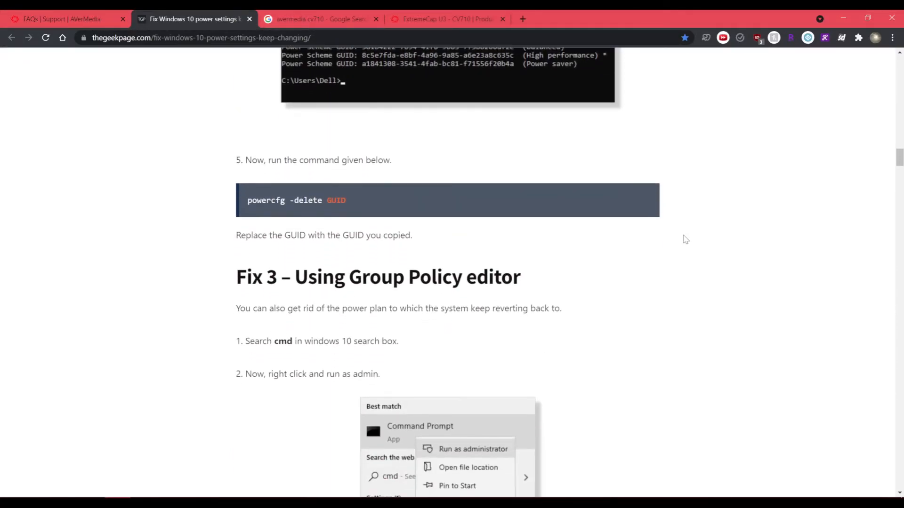
scroll(down, 3)
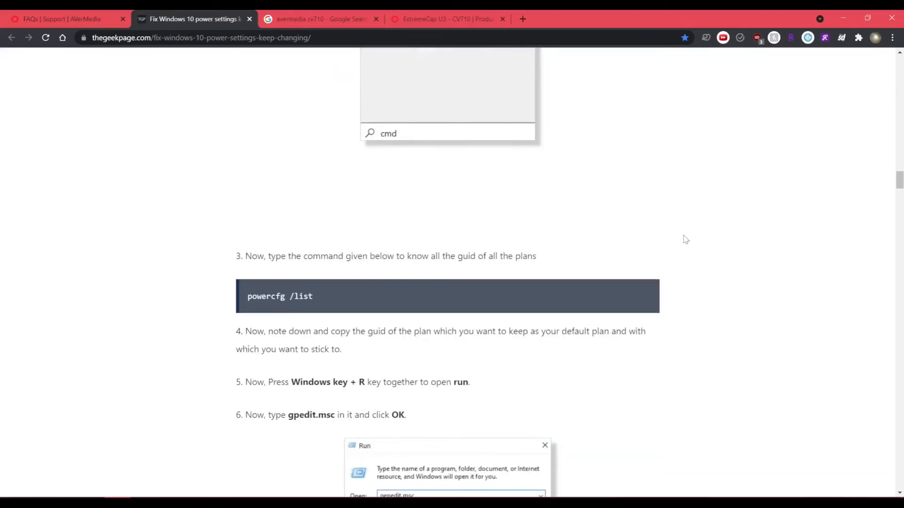
scroll(down, 3)
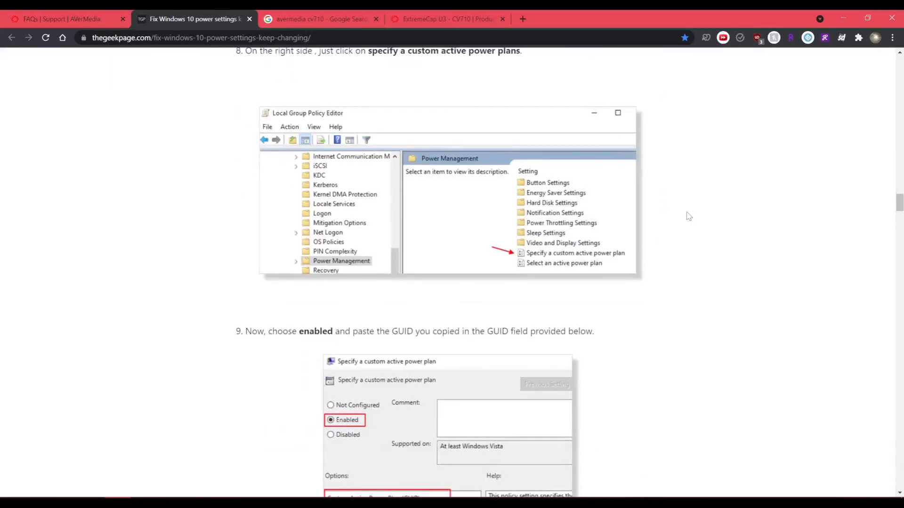
scroll(down, 3)
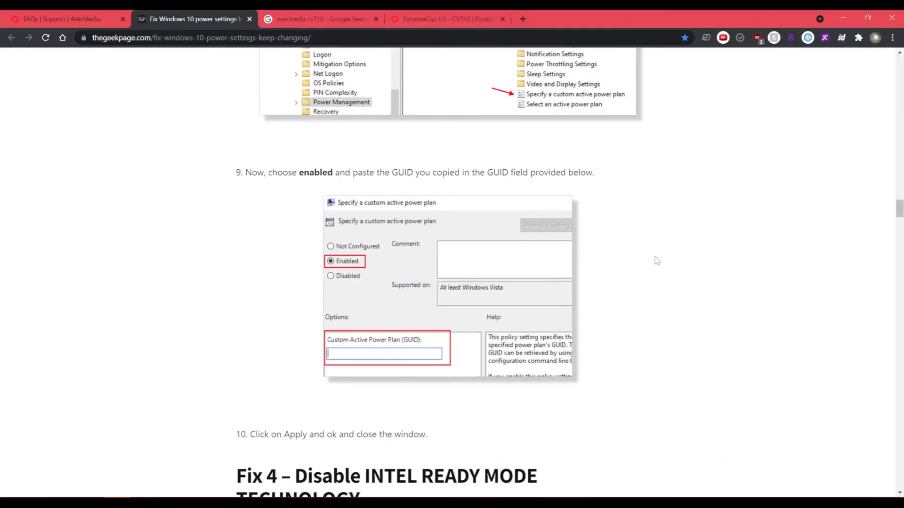
mouse_move(638, 240)
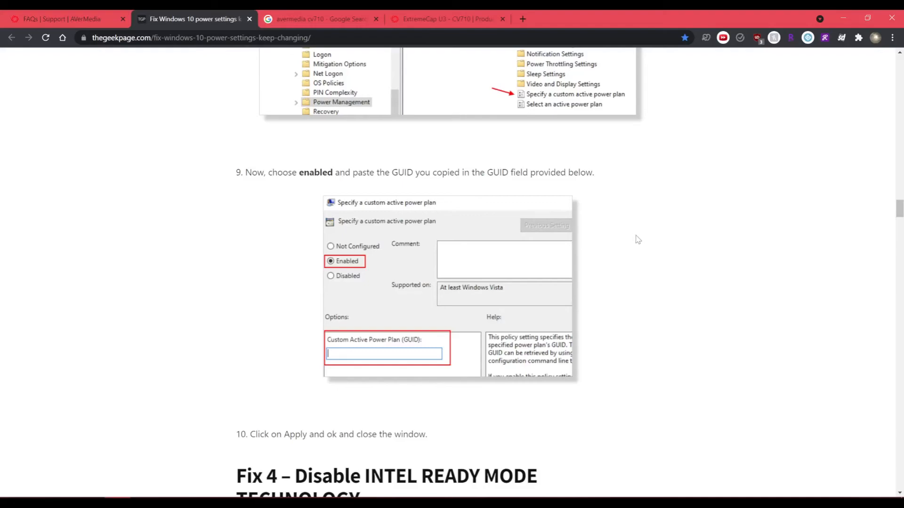